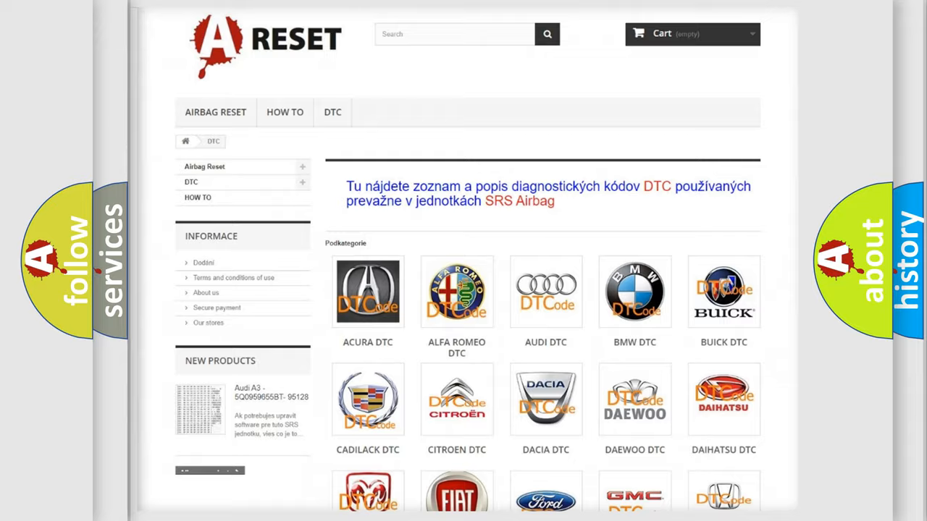
# Open the Lexus DTC subcategory and browse its code grid (B0001:13, B1381) back to the top.
pyautogui.scroll(-3)
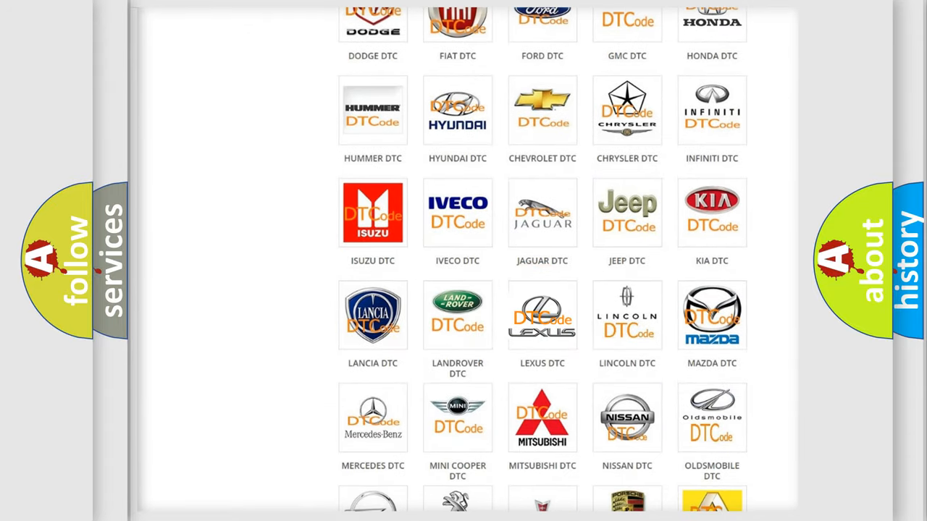
pyautogui.click(542, 316)
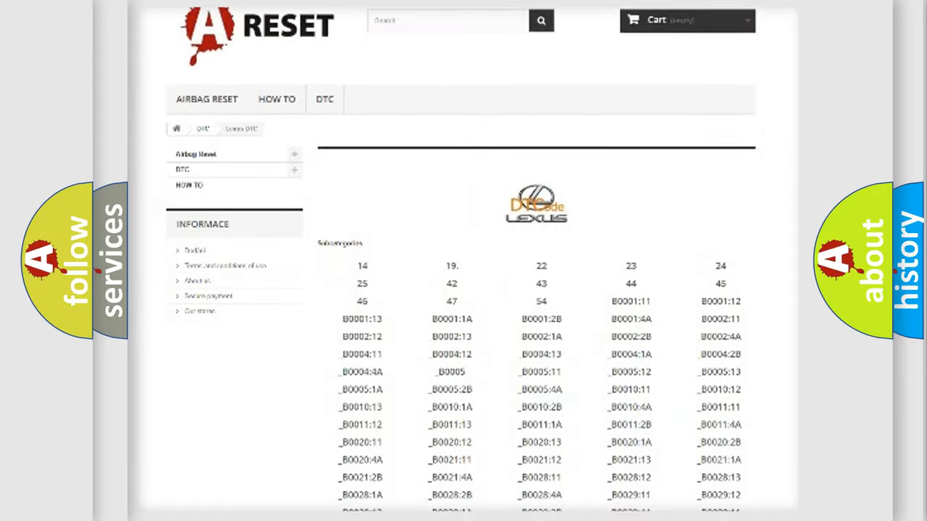
pyautogui.scroll(-3)
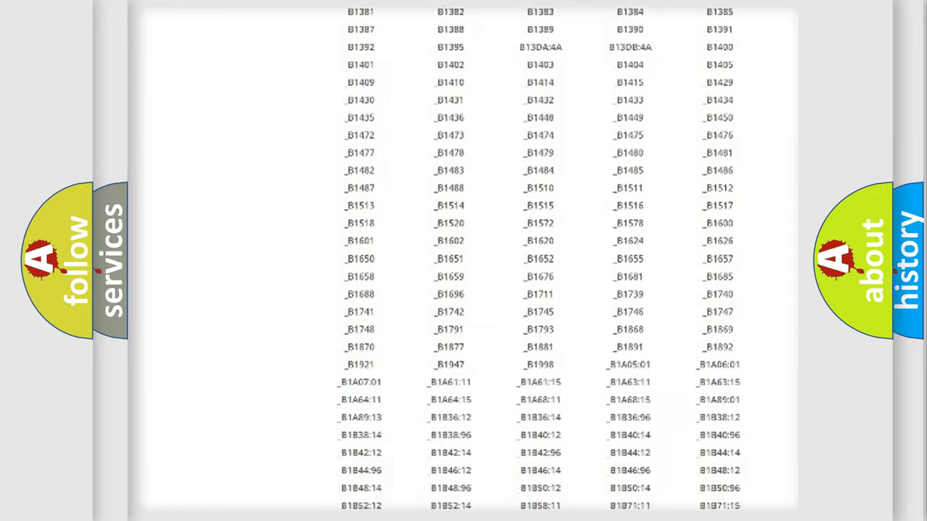
pyautogui.scroll(3)
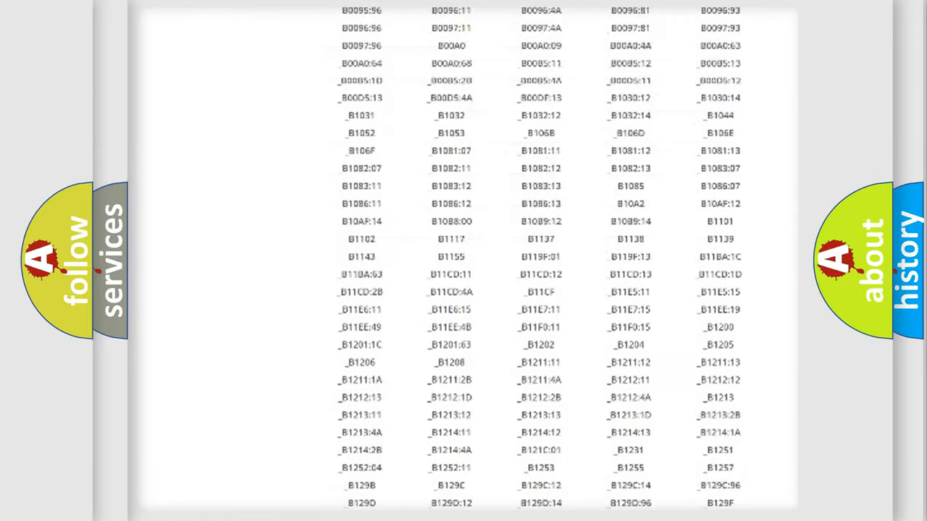
pyautogui.scroll(3)
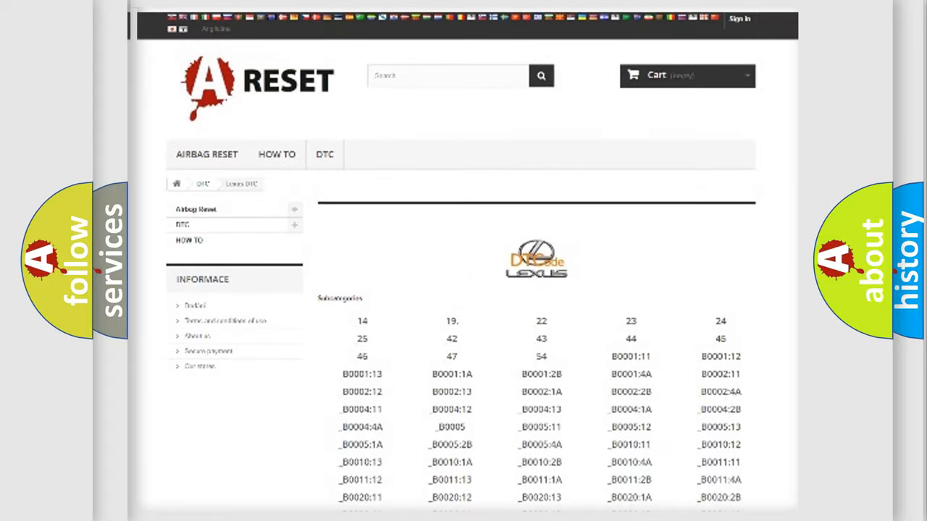